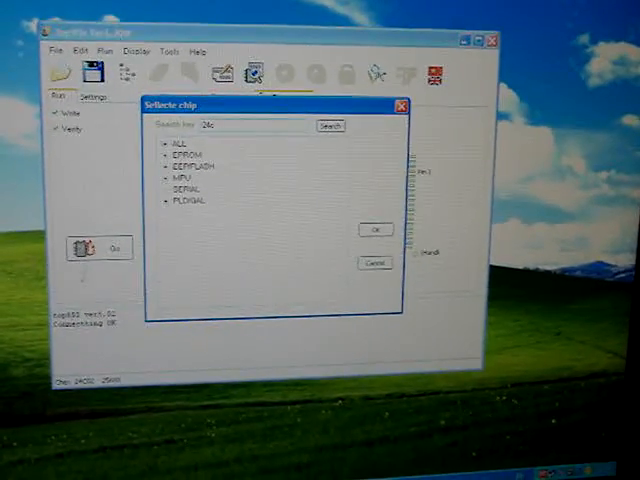
# Step: Select the 24C02 serial EEPROM from the matching chip list
pyautogui.click(164, 144)
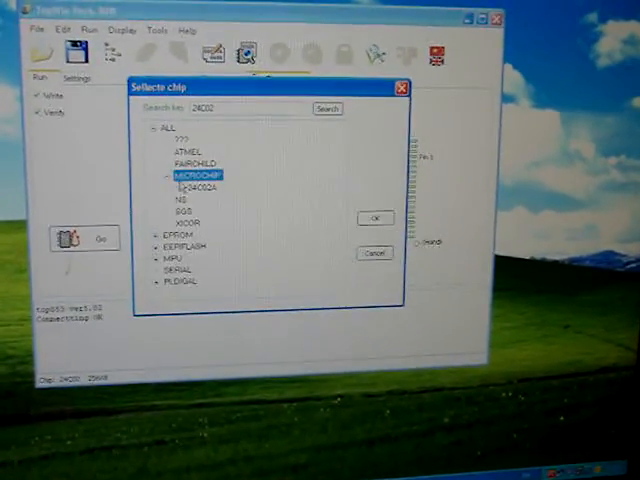
pyautogui.click(376, 218)
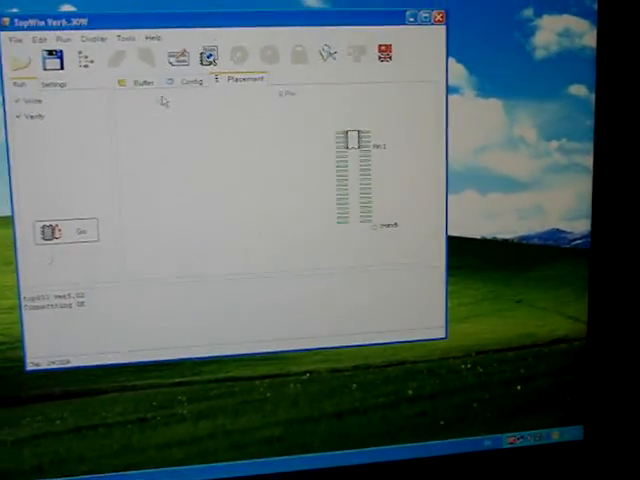
# Step: Read the LCD's 24C02 EEPROM contents into the hex buffer
pyautogui.click(140, 80)
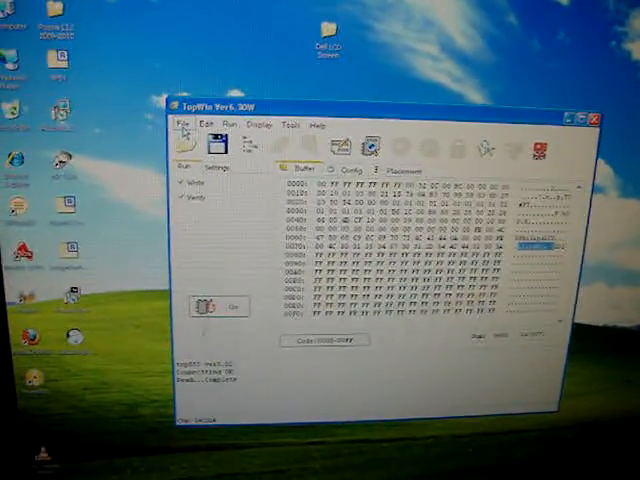
# Step: Bring up the file commands over the hex buffer to load a data file
pyautogui.click(184, 124)
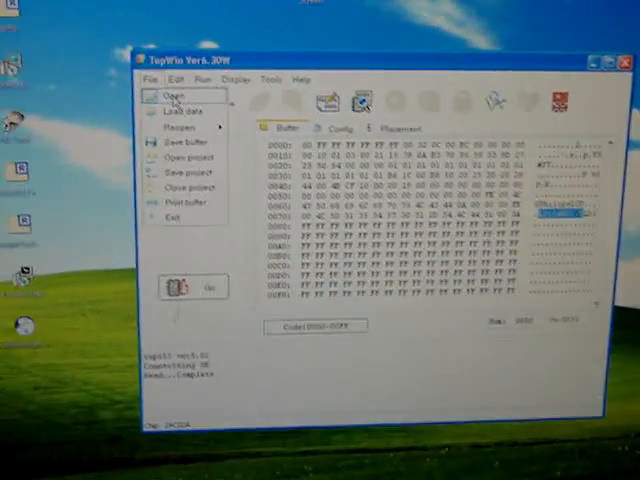
# Step: Browse the file chooser into the LP154W01 inspiron 6000 panel data folder
pyautogui.click(168, 96)
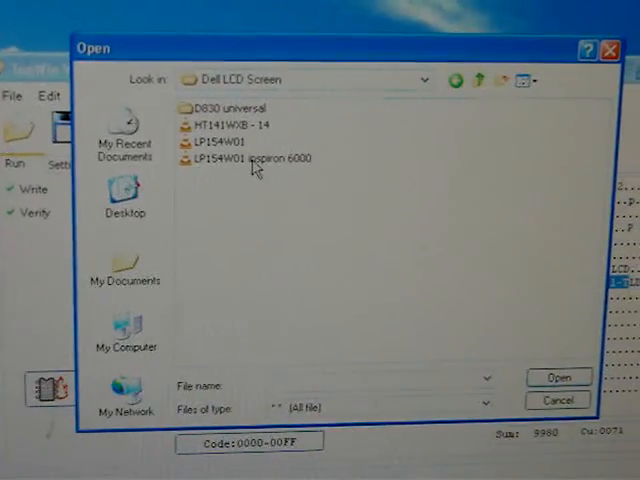
pyautogui.doubleClick(248, 158)
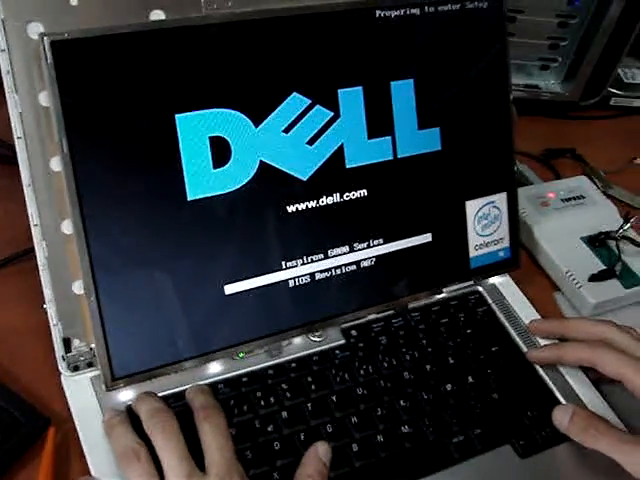
# Step: Enter BIOS setup with F2 at the Dell logo during boot
pyautogui.press('f2')
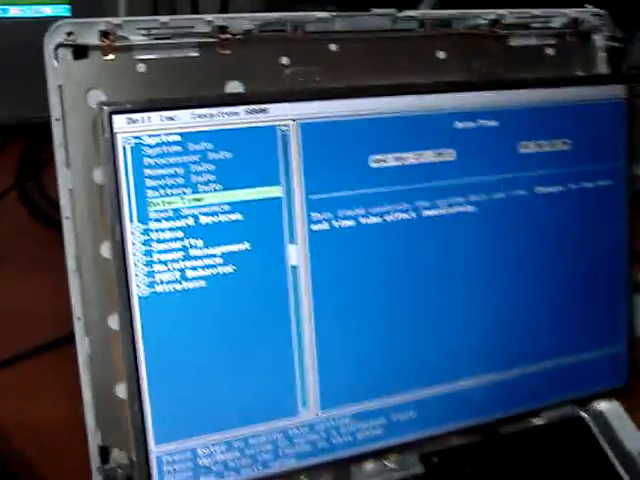